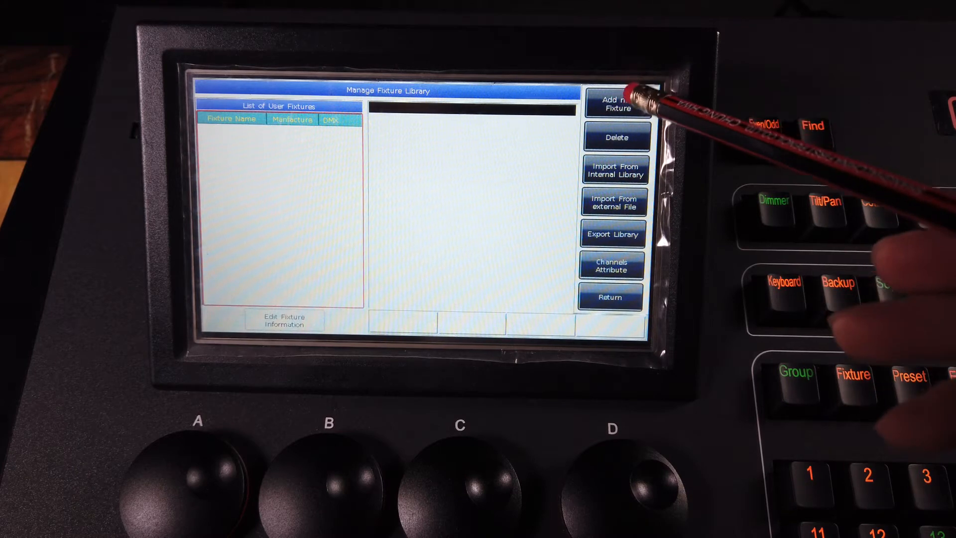
Step: Create a new user fixture 'led par', manufacturer 'code', with 11 DMX channels
left_click(618, 103)
type("led par")
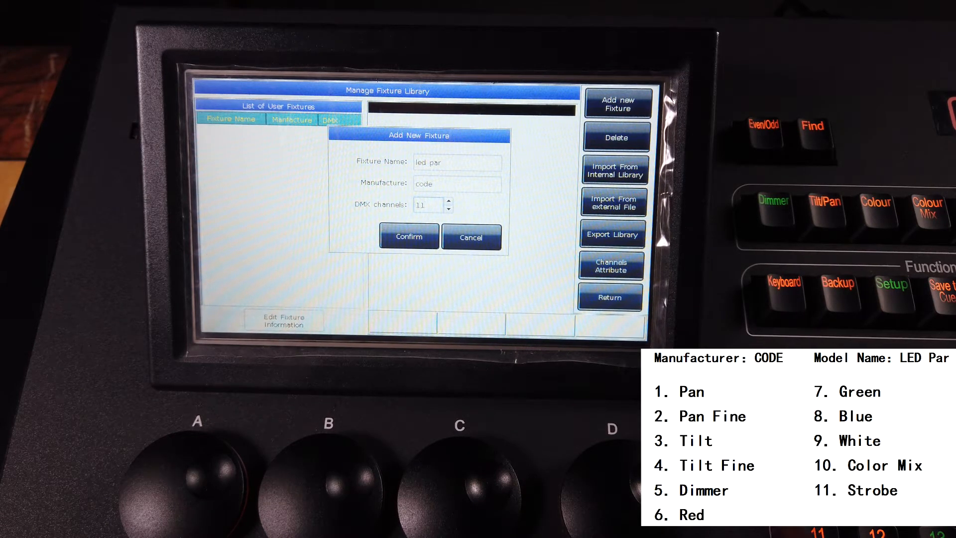
Step: Confirm the new fixture and accept the changed DMX channels warning
left_click(408, 237)
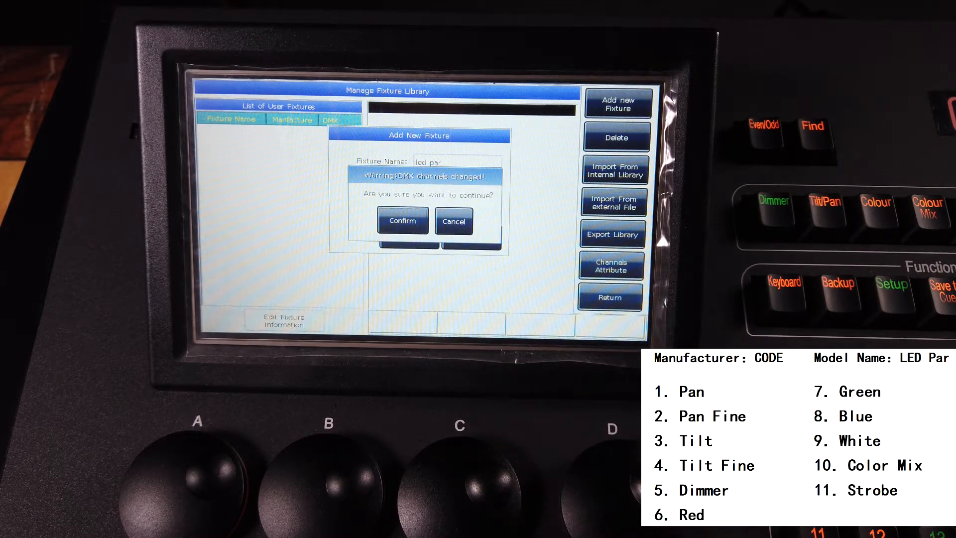
left_click(401, 221)
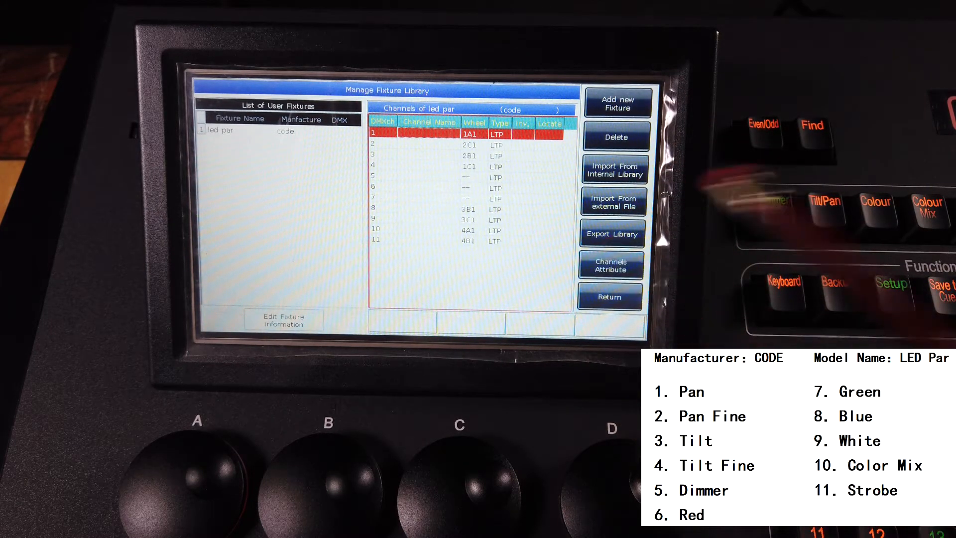
Step: Assign Pan to channel 1 with fine channel 2
left_click(427, 131)
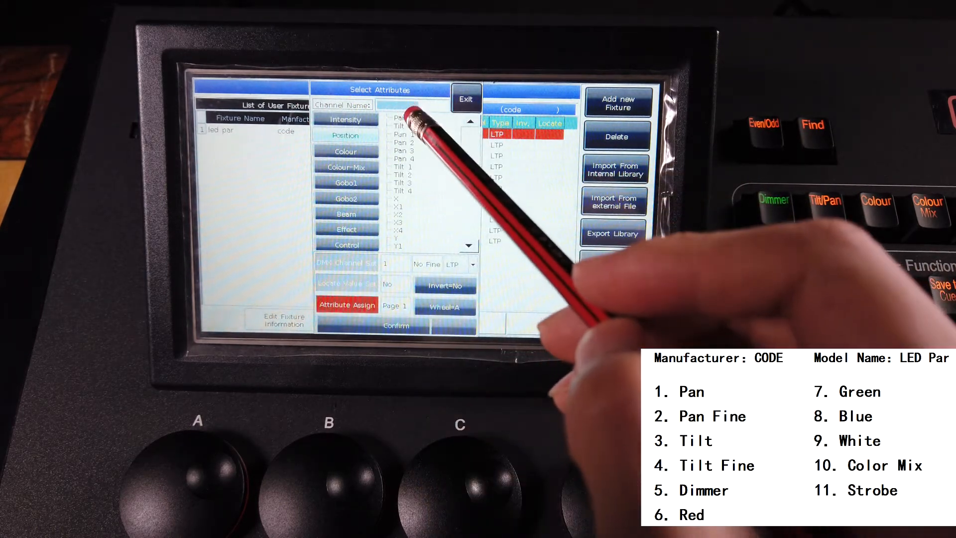
left_click(401, 118)
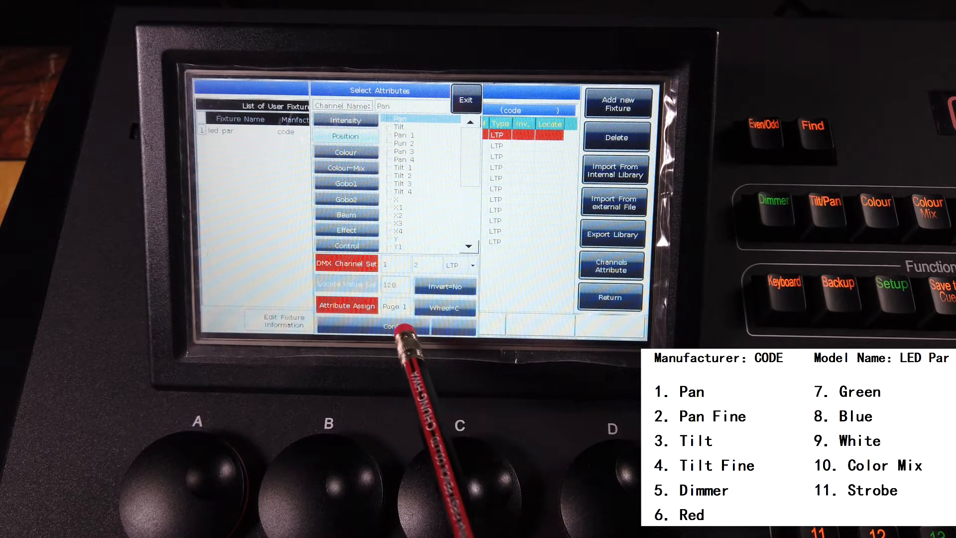
left_click(465, 99)
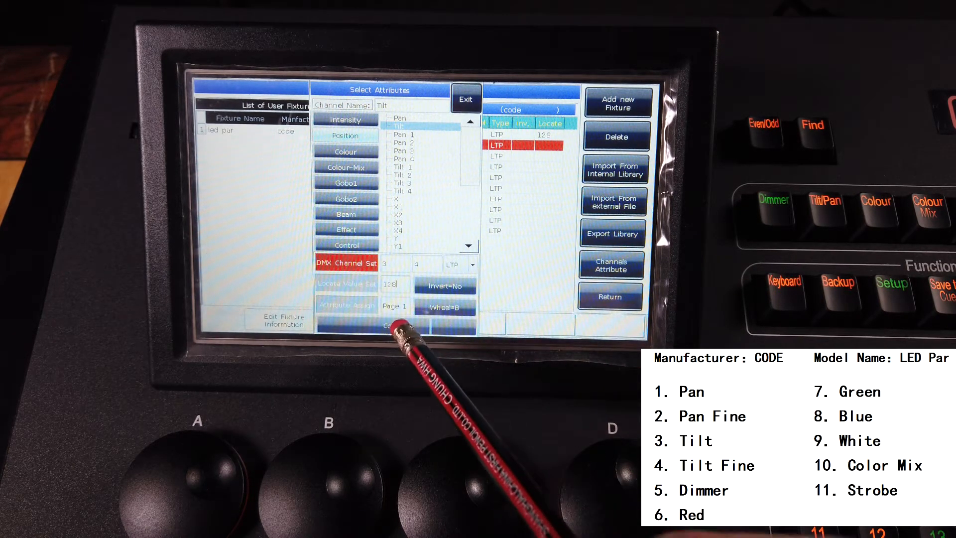
Step: Save Tilt on channels 3–4 and Dimmer on channel 5
left_click(464, 99)
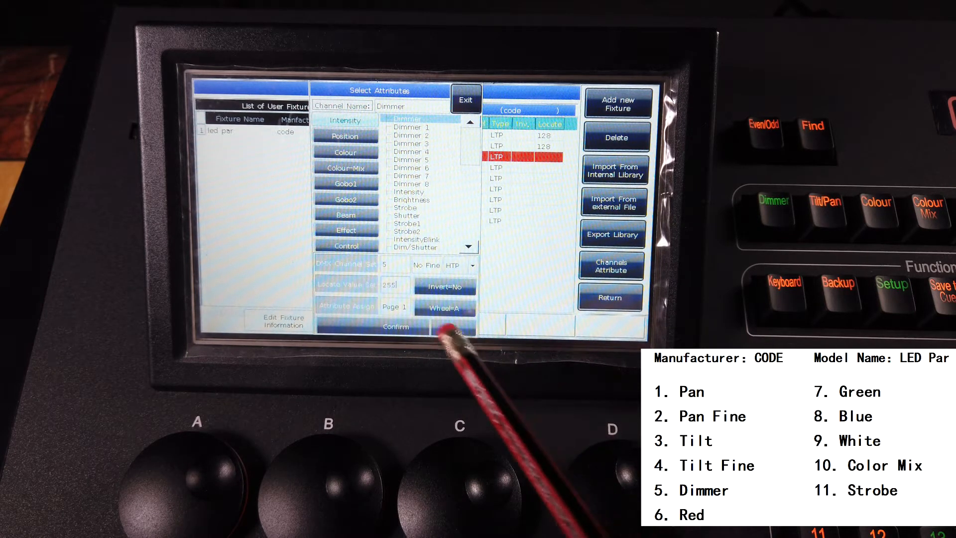
left_click(395, 327)
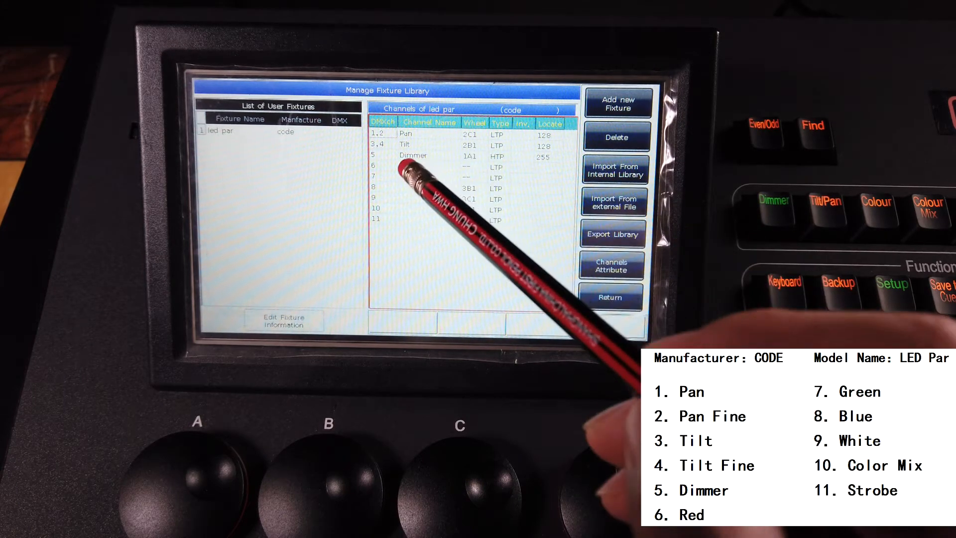
Step: Choose Colour-Mix Red for channel 6 and try saving, which raises a same-data error
left_click(402, 167)
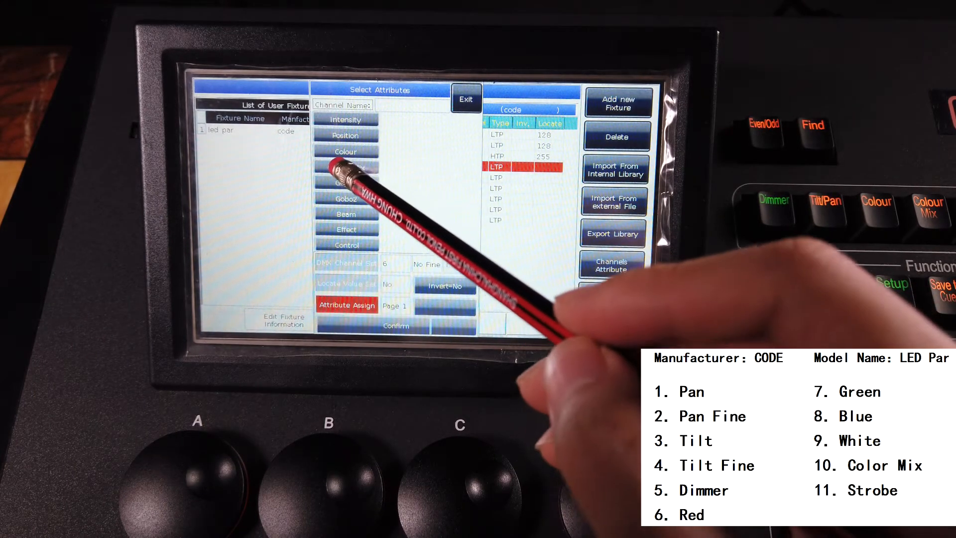
left_click(345, 167)
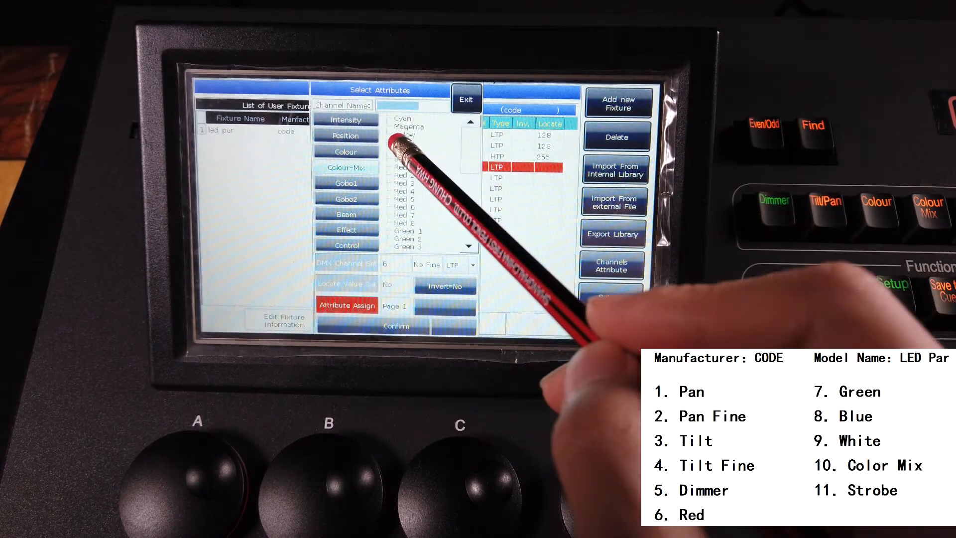
left_click(399, 142)
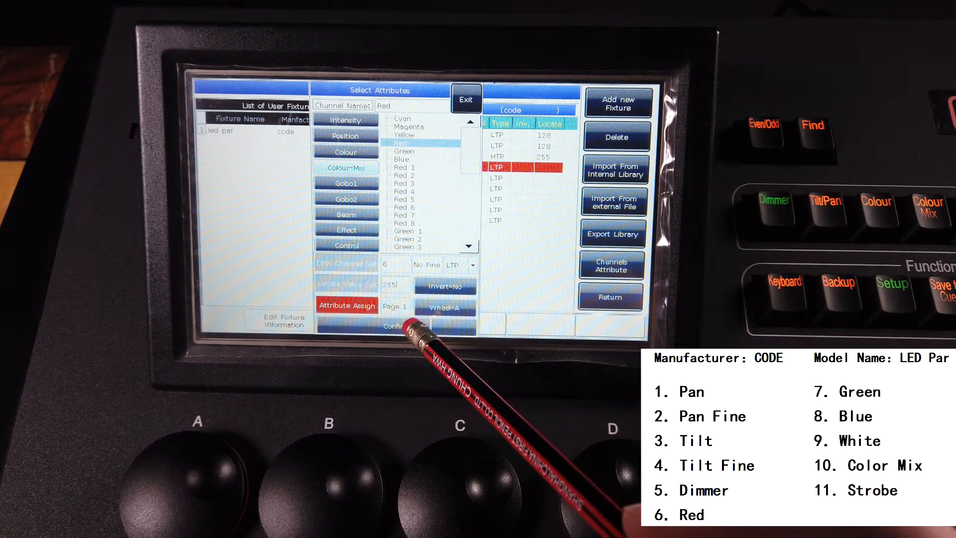
left_click(395, 326)
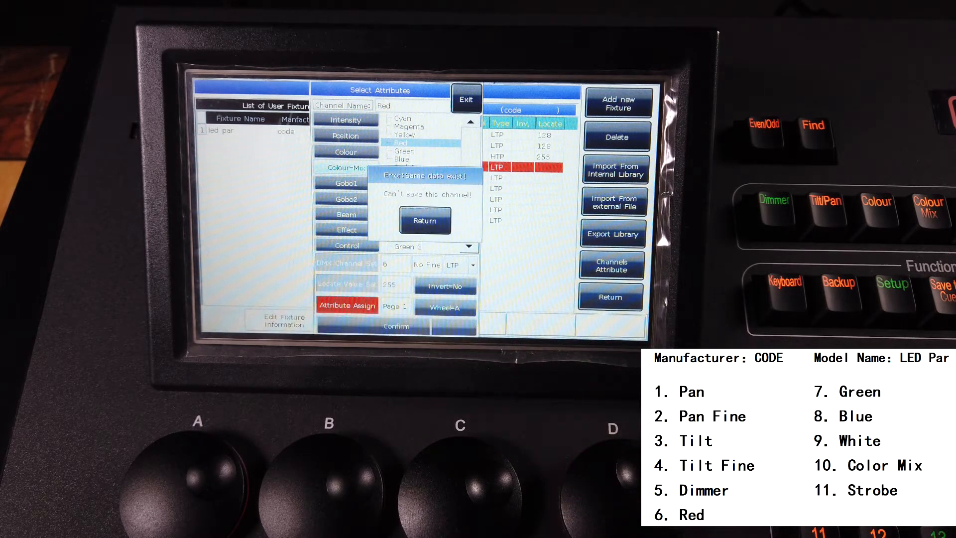
Step: Dismiss the same-data error and choose Green for channel 7
left_click(425, 220)
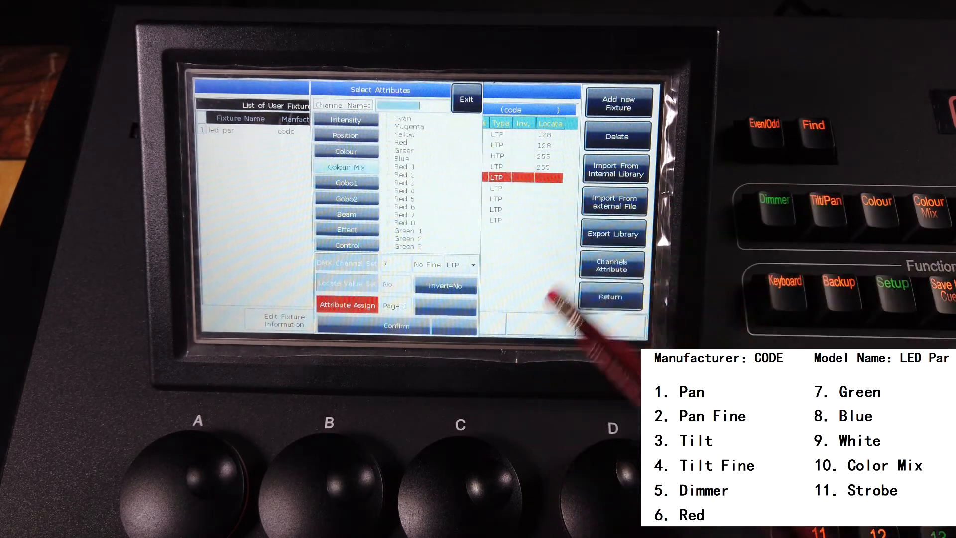
left_click(403, 151)
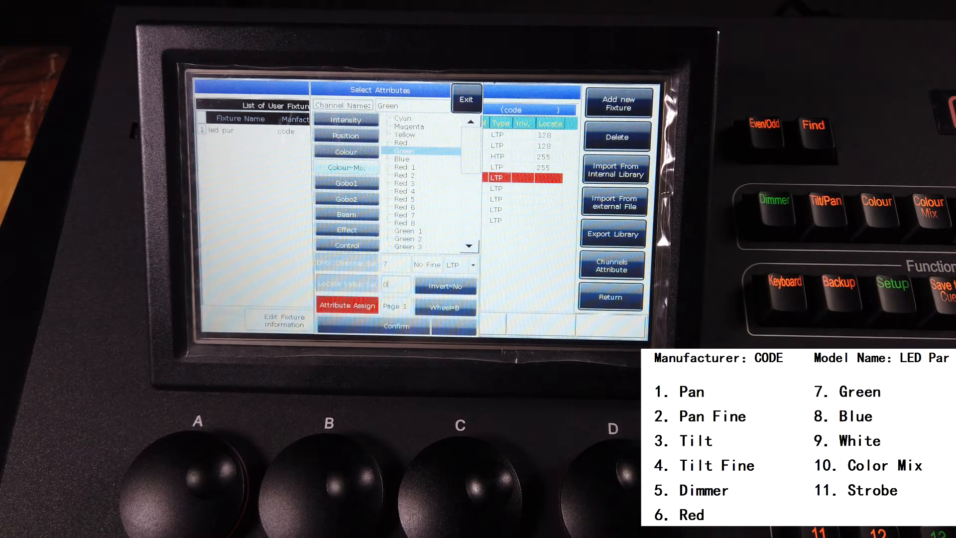
Step: Save Green on channel 7 and Blue on channel 8
left_click(396, 325)
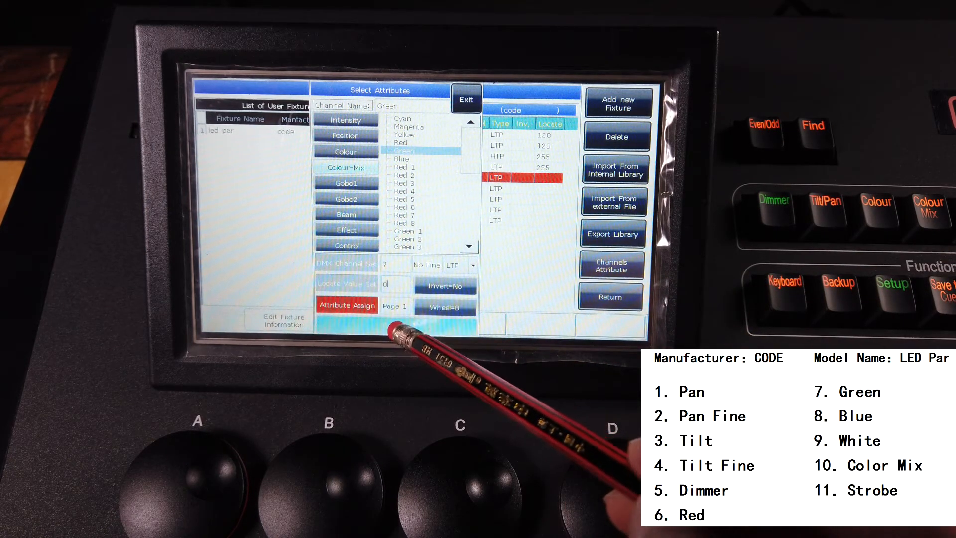
left_click(465, 98)
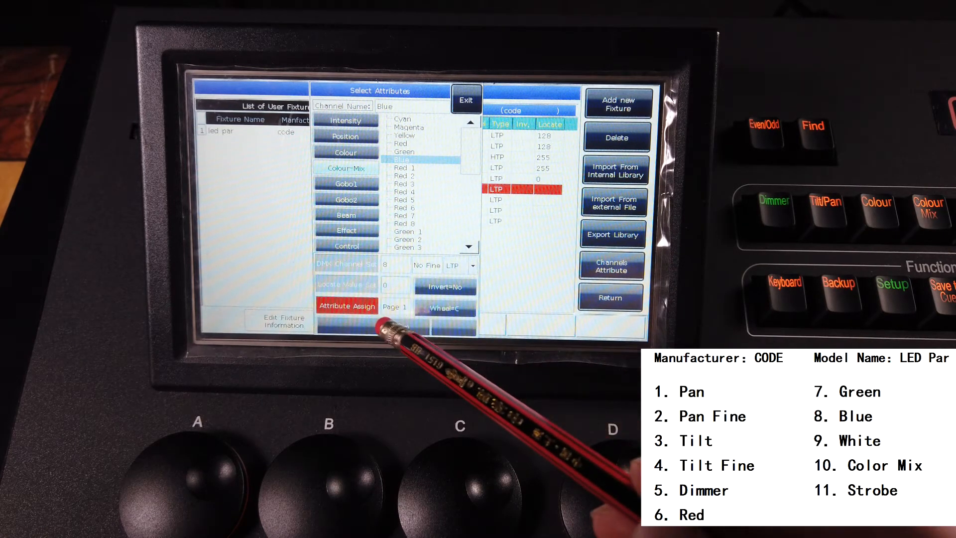
left_click(466, 98)
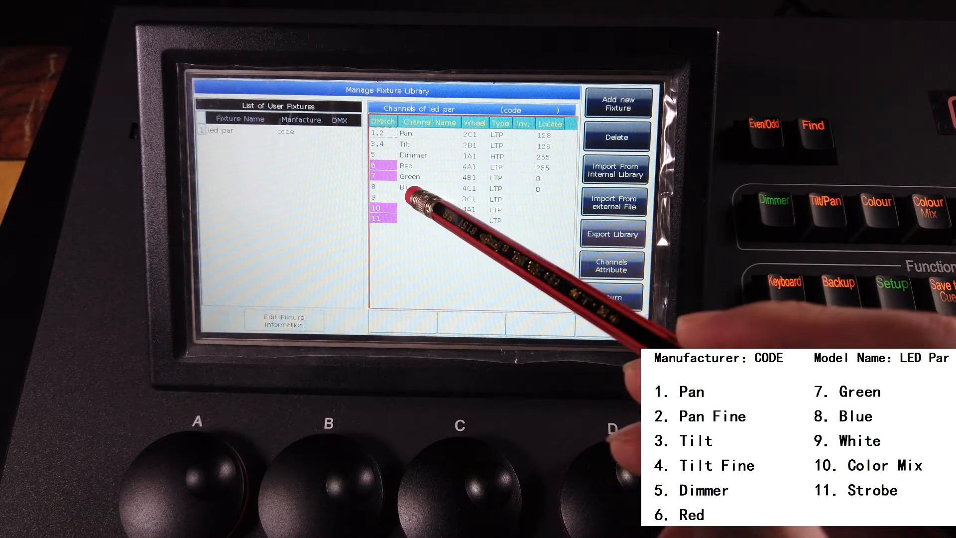
Step: Give channel 9 White and show the Colour-Mix attributes for channel 10
left_click(399, 198)
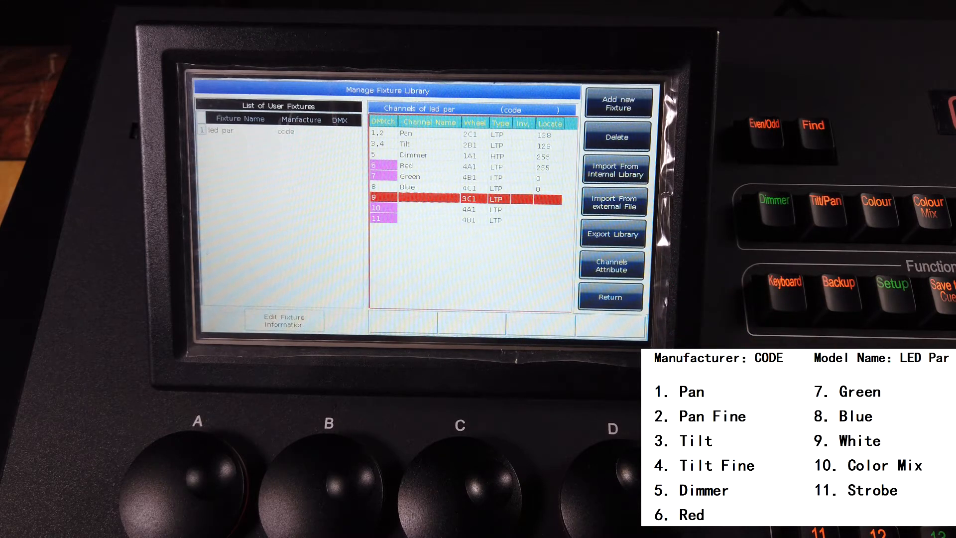
left_click(470, 198)
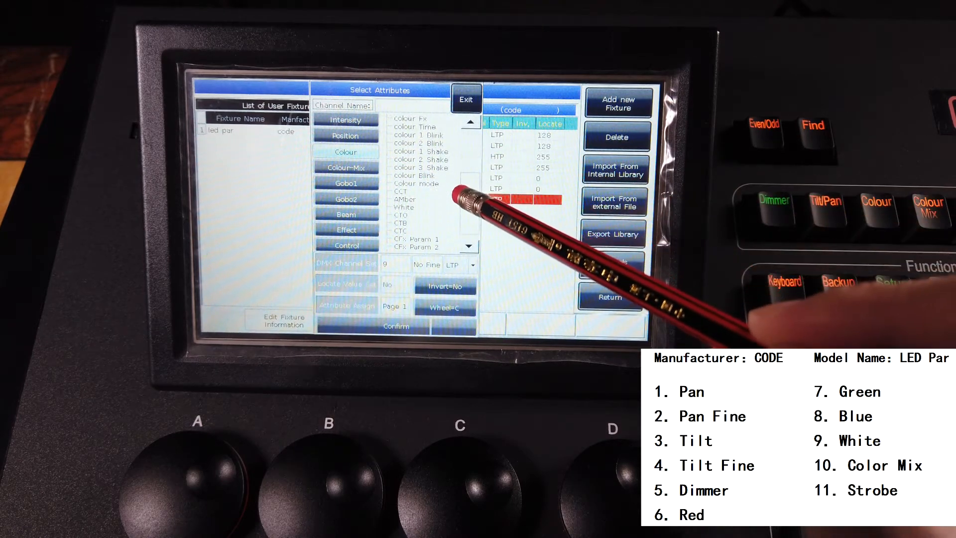
left_click(404, 199)
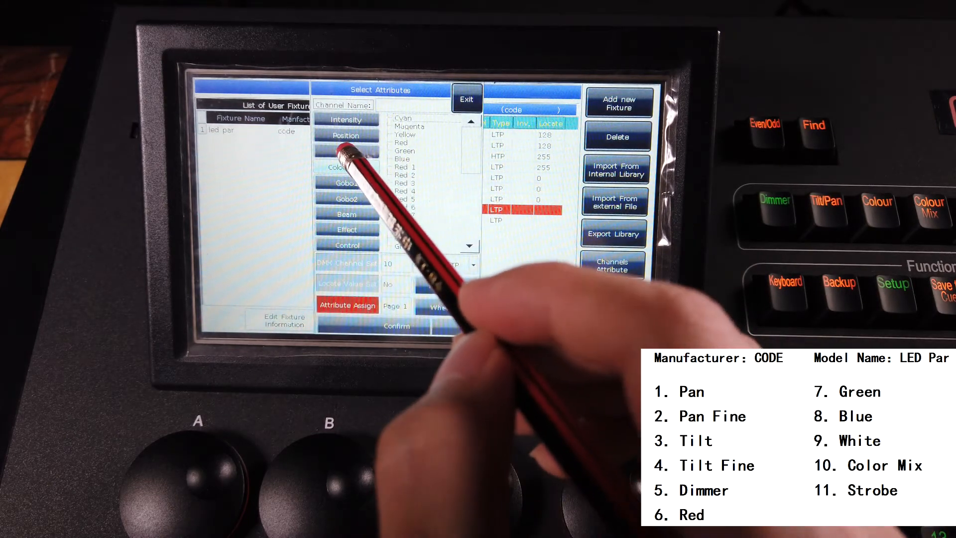
left_click(346, 151)
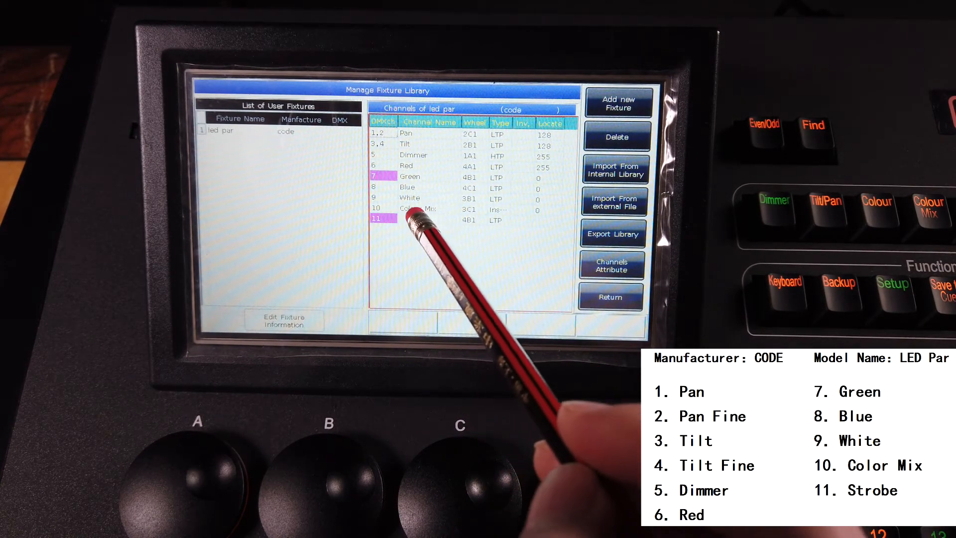
Step: Set channel 11 to the Intensity attribute Strobe
left_click(427, 219)
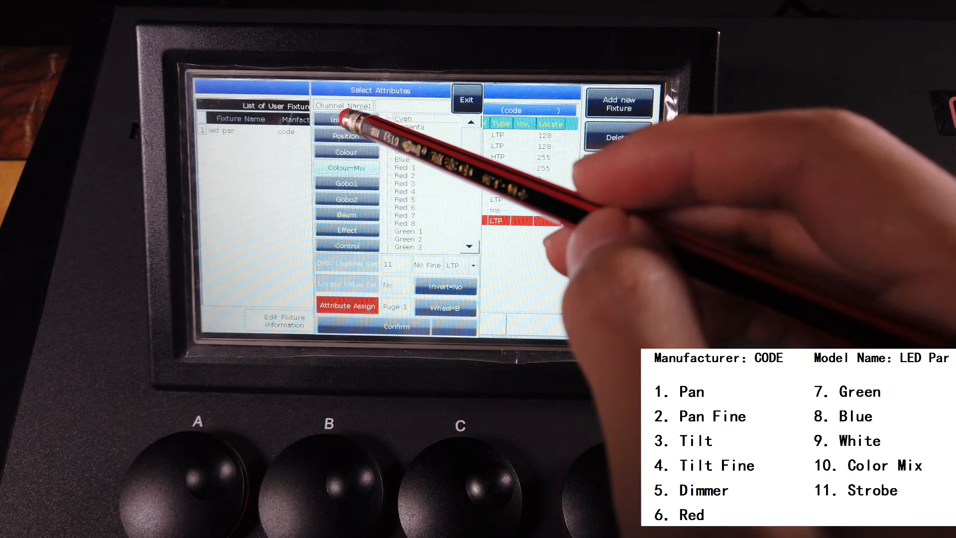
left_click(347, 120)
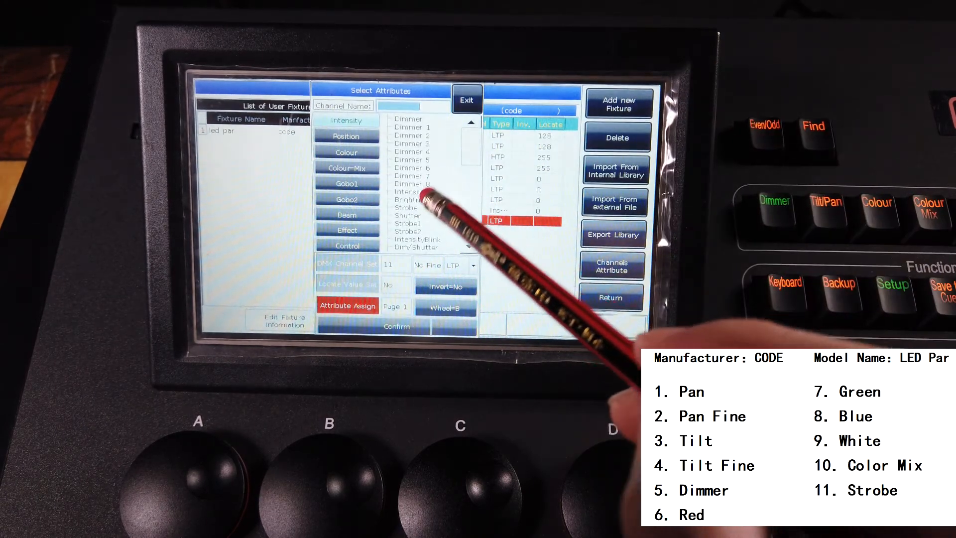
left_click(405, 208)
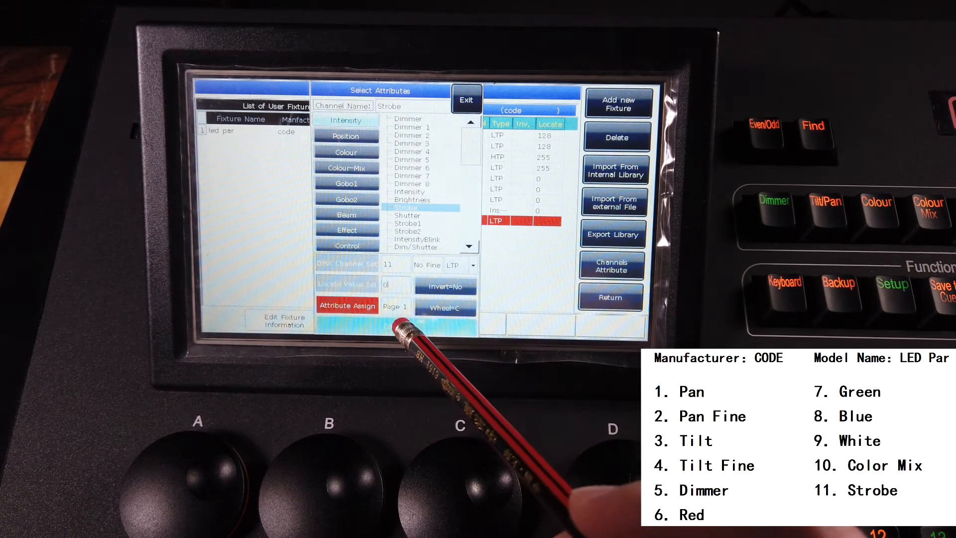
left_click(466, 99)
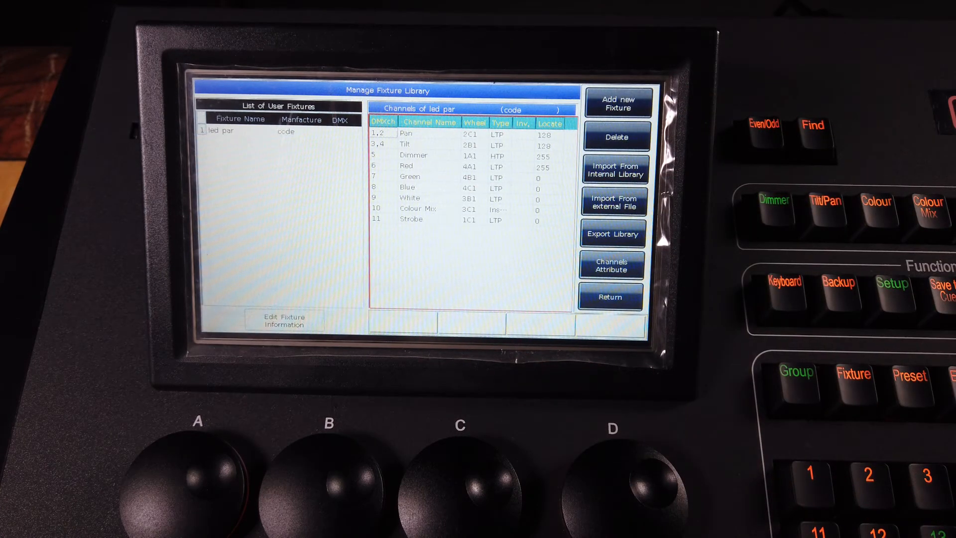
Step: Exit fixture editing and confirm saving the changed user library
left_click(609, 298)
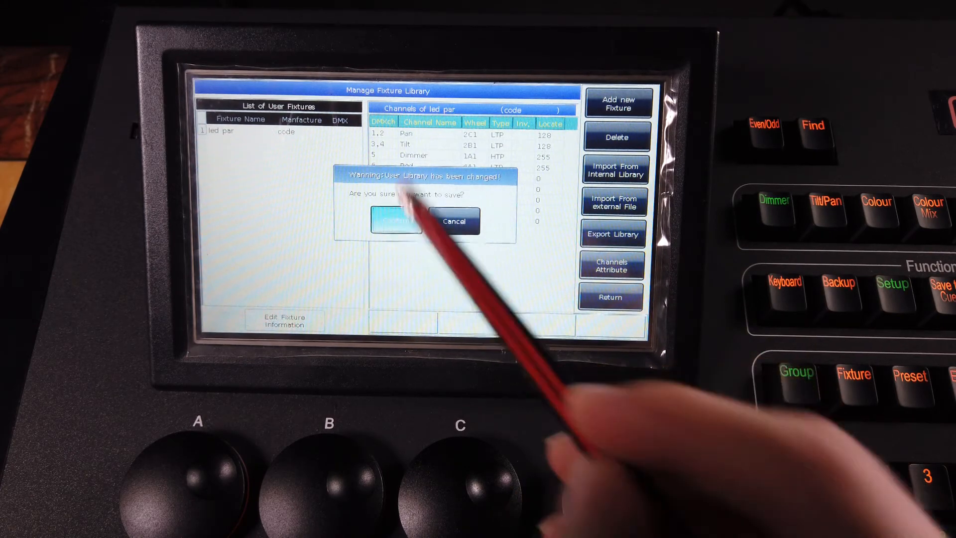
left_click(396, 221)
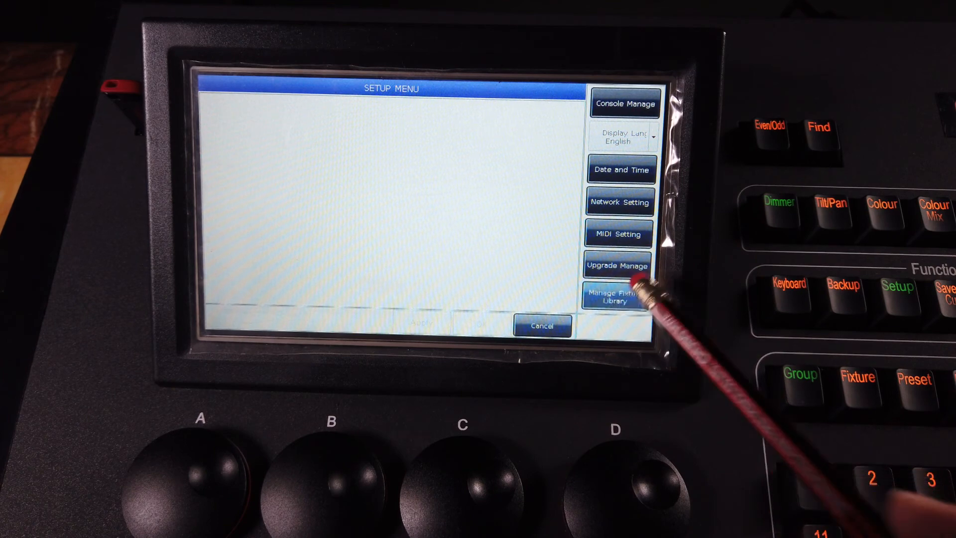
Step: Import the 'Beam' fixture from an external file and show its 16 channels
left_click(616, 297)
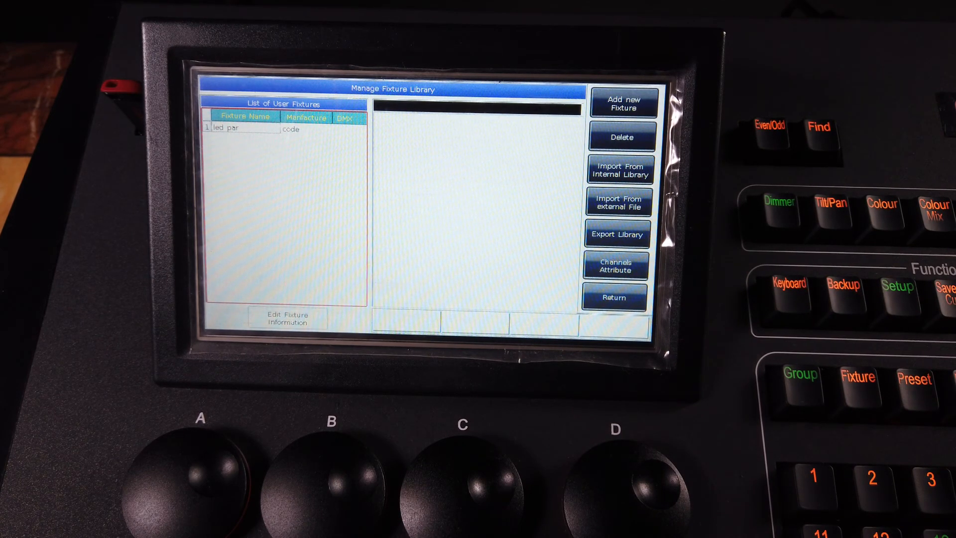
left_click(619, 201)
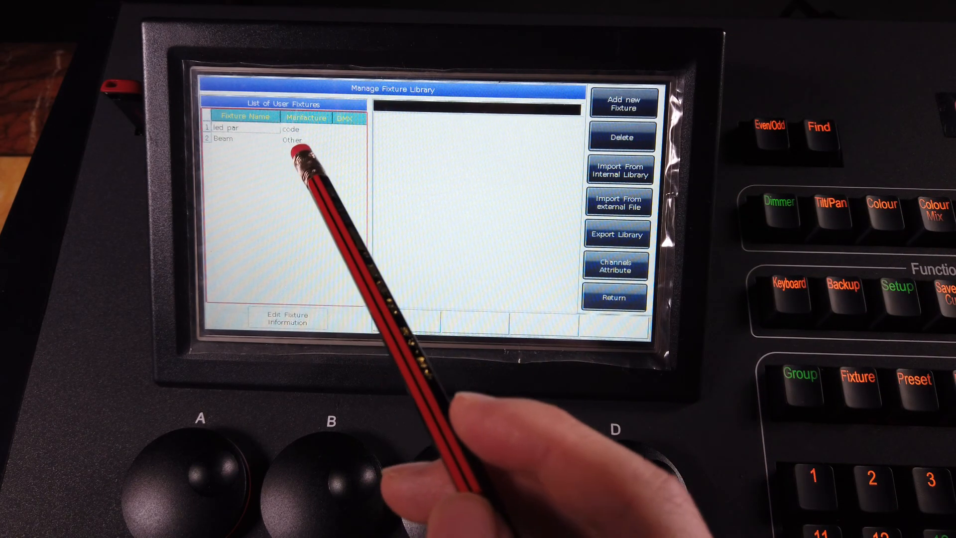
left_click(244, 139)
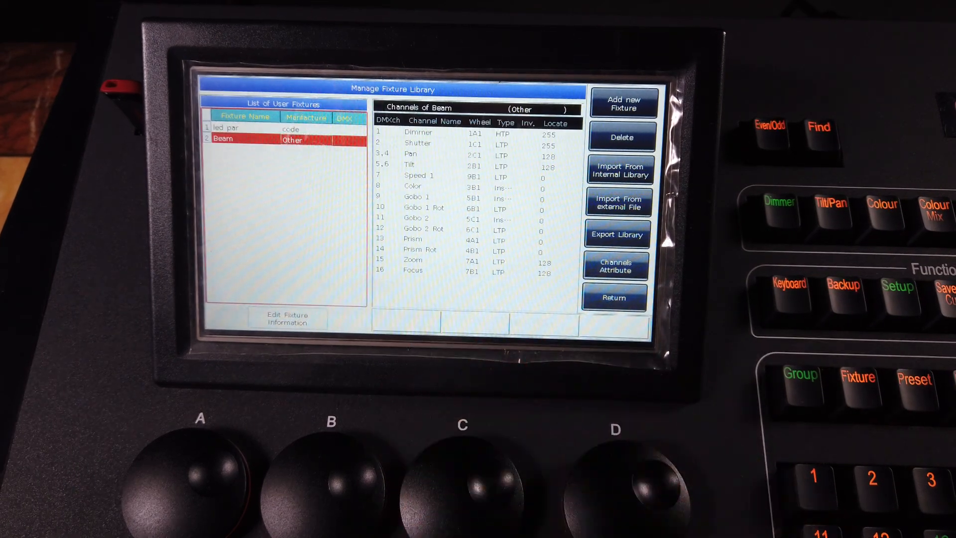